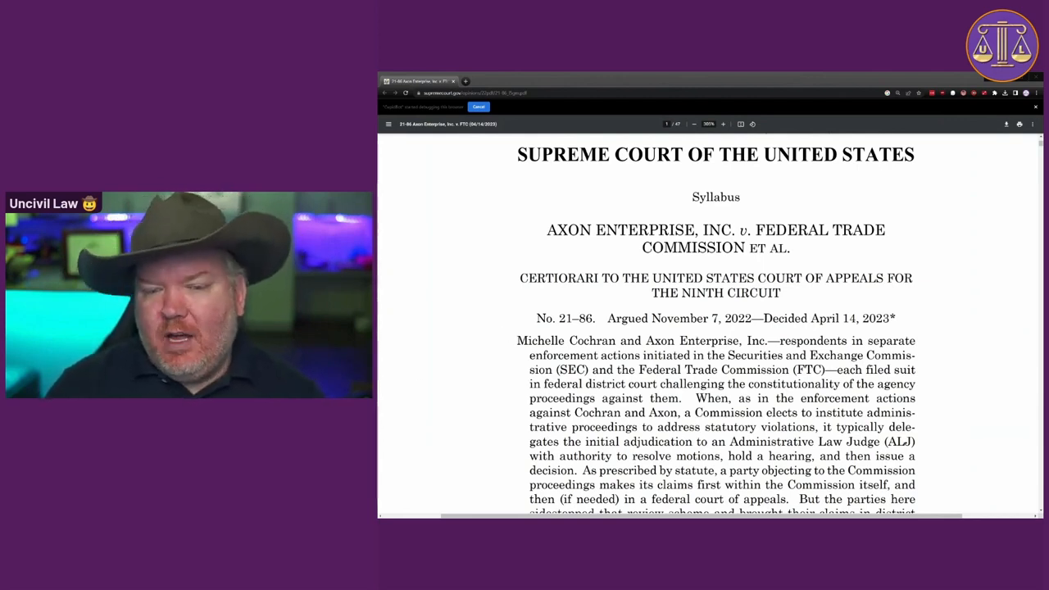
scroll("down", 3)
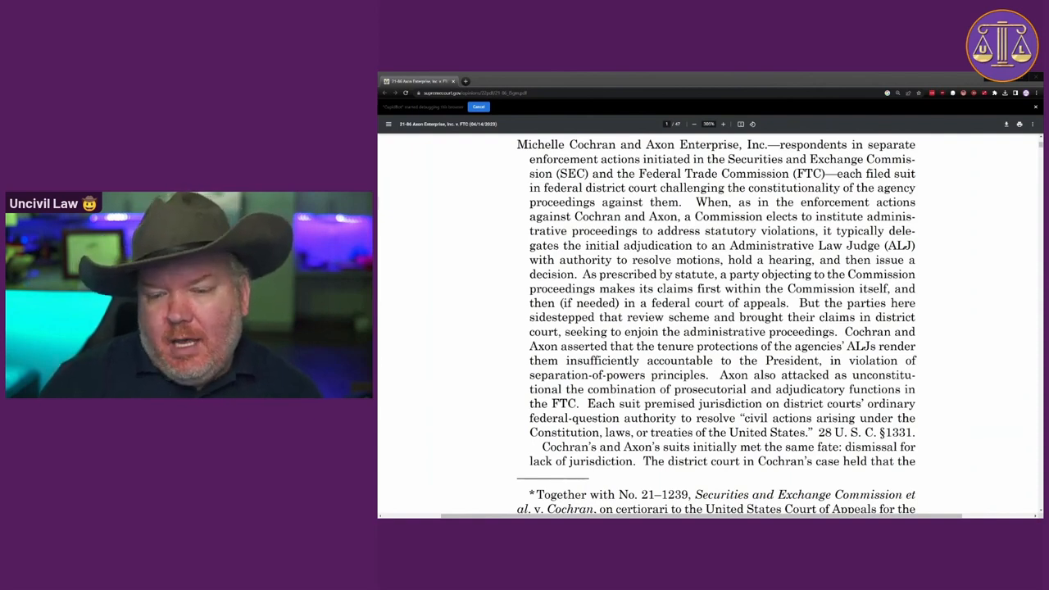
scroll("down", 3)
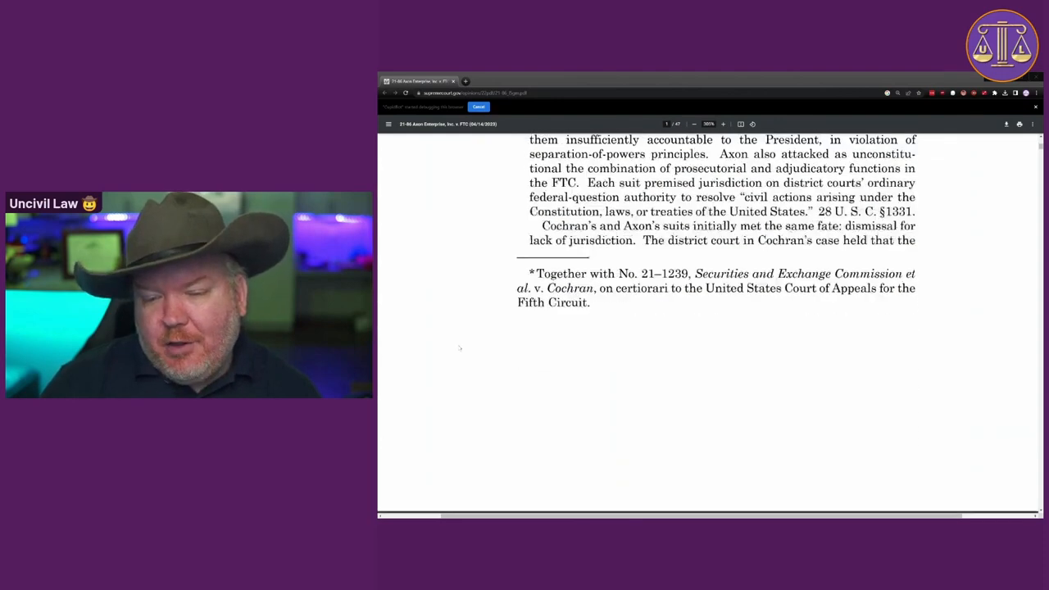
scroll("down", 3)
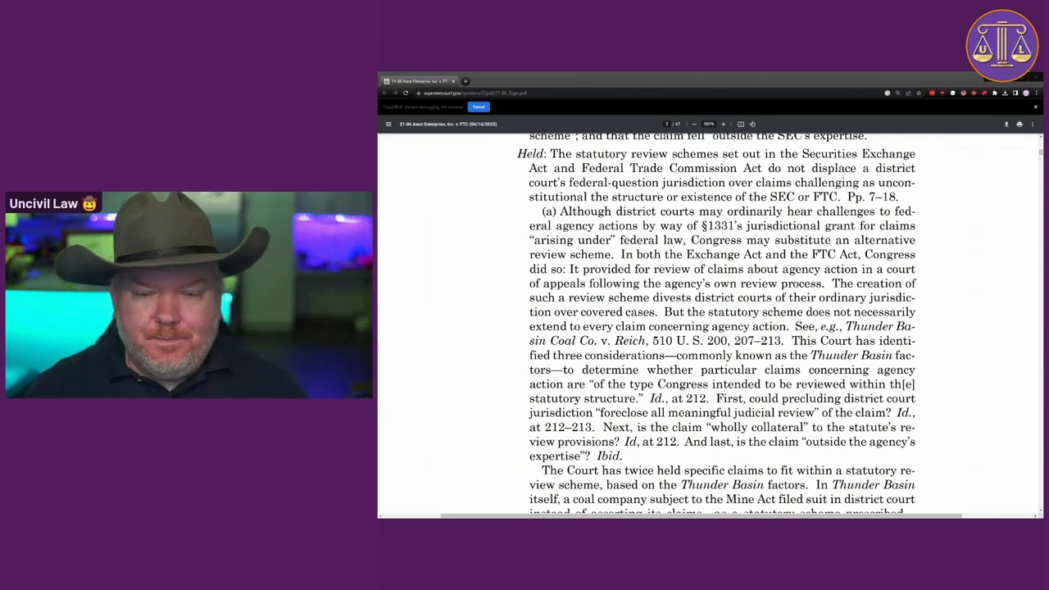
scroll("down", 3)
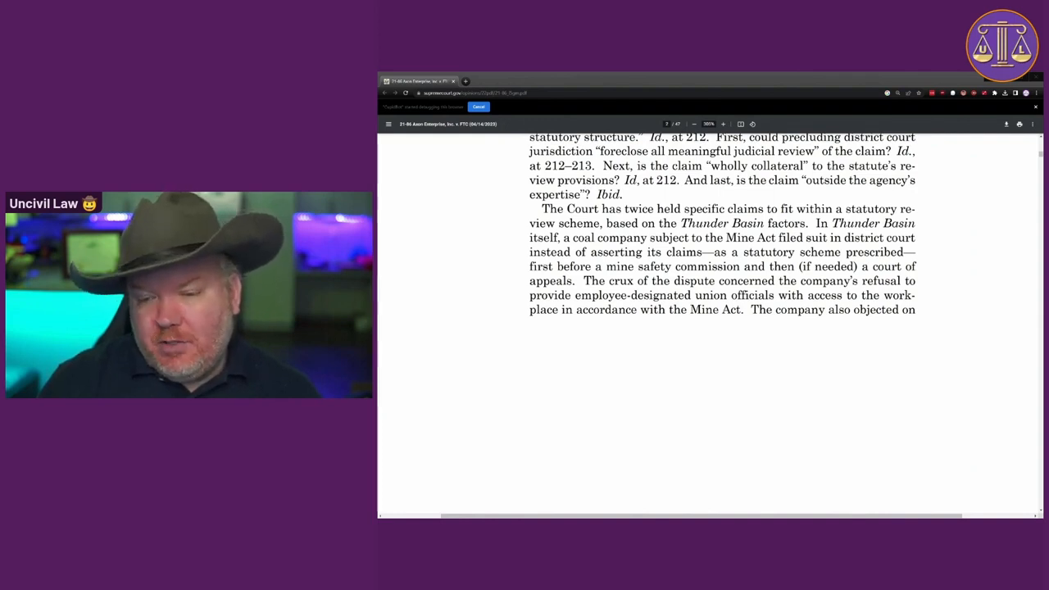
scroll("down", 3)
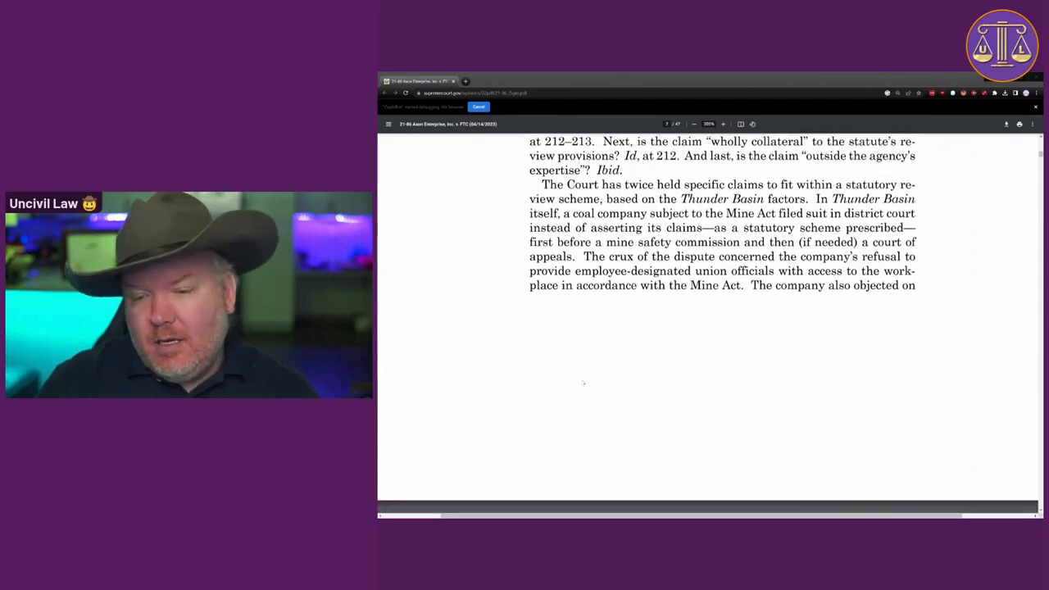
scroll("down", 3)
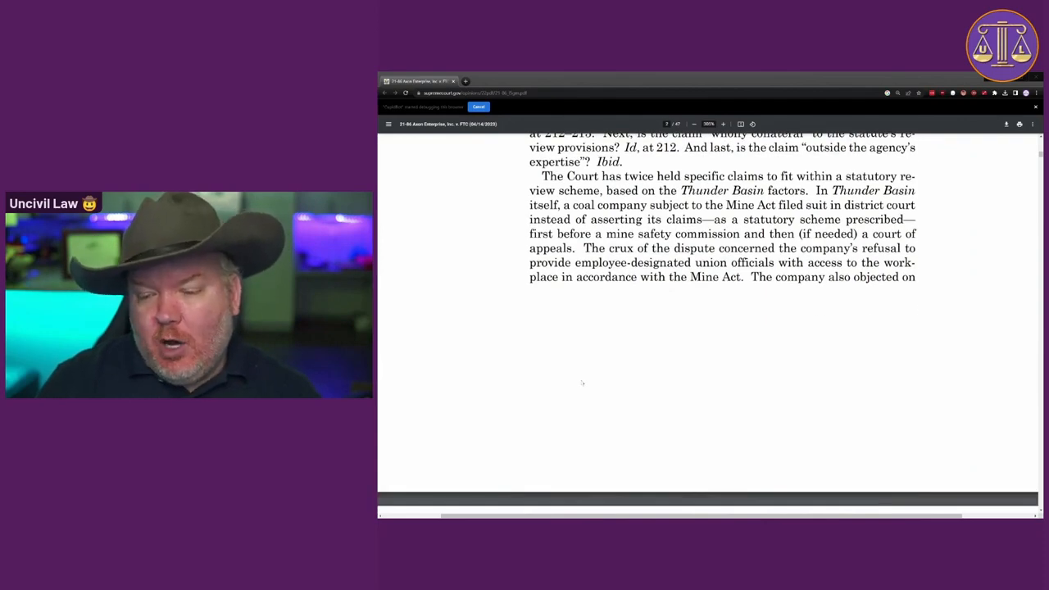
scroll("down", 3)
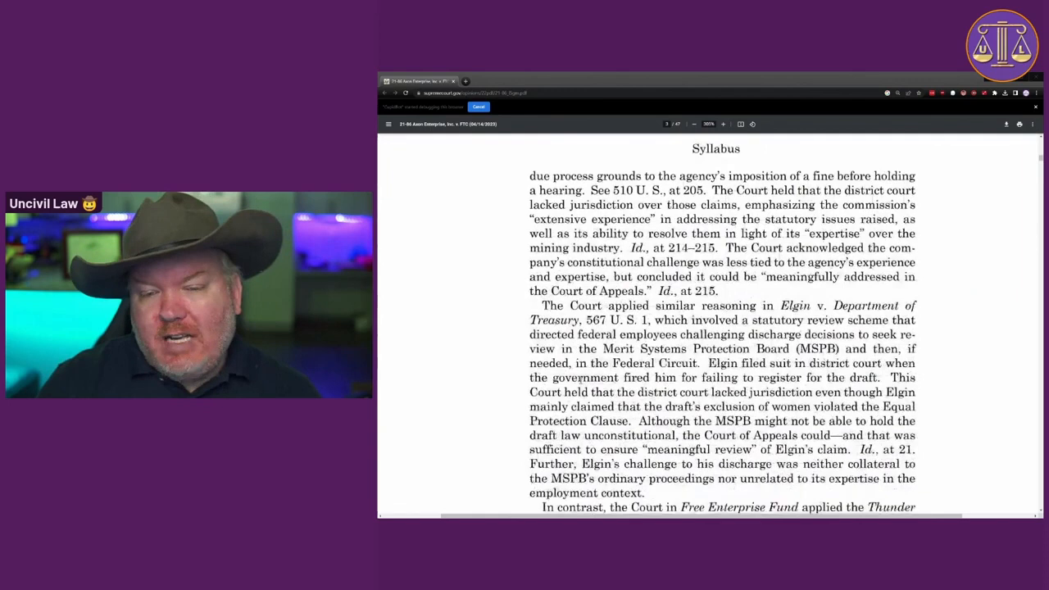
scroll("down", 3)
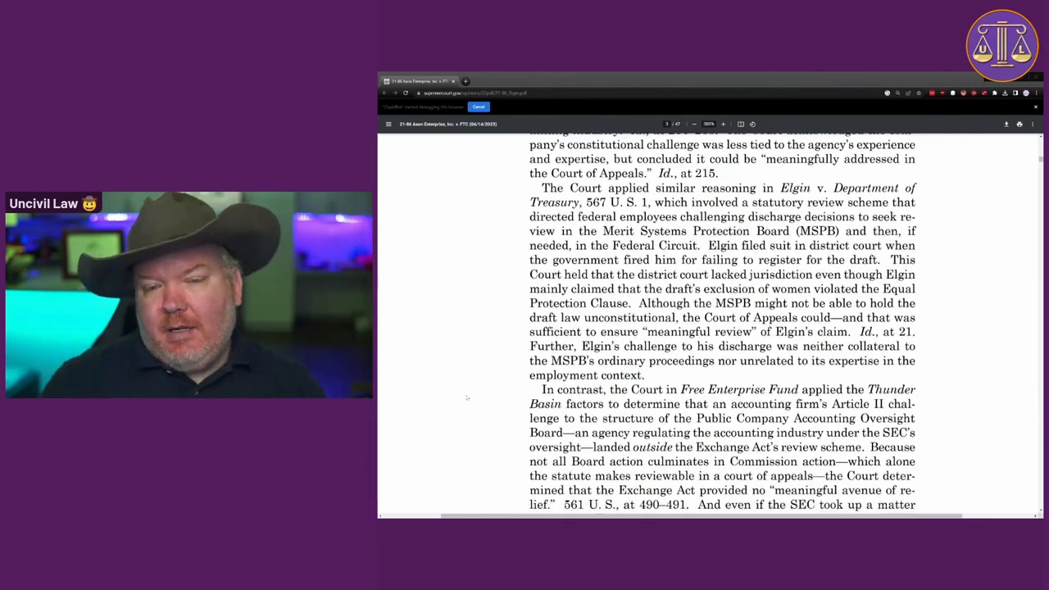
scroll("down", 3)
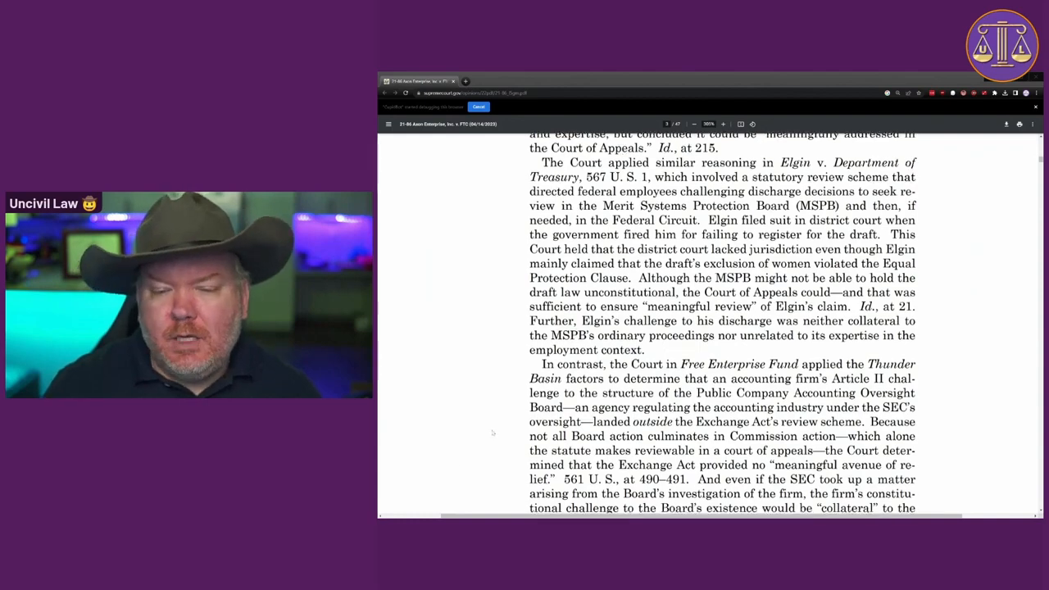
scroll("down", 3)
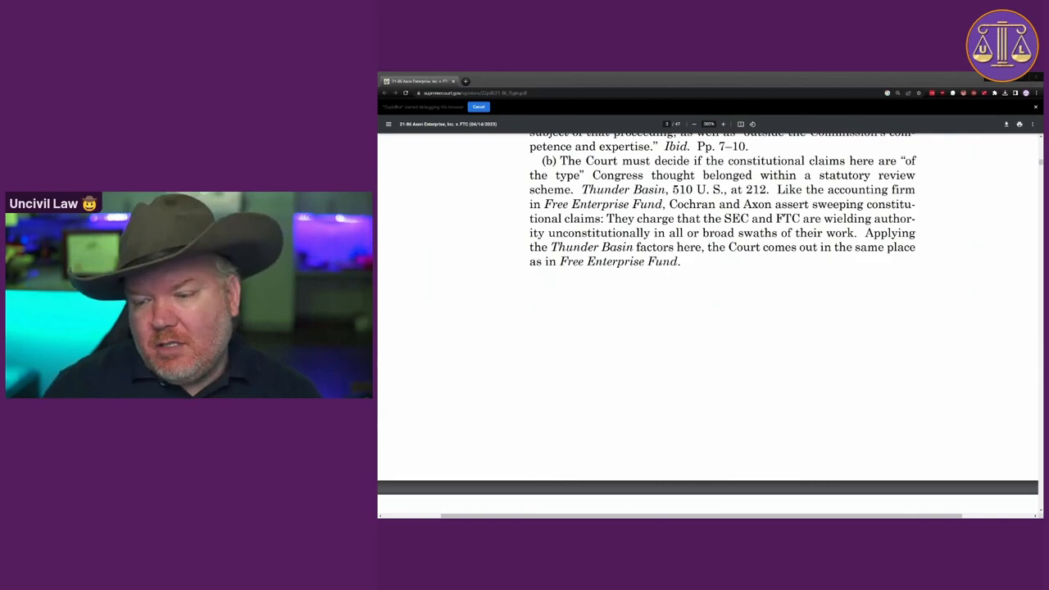
scroll("down", 3)
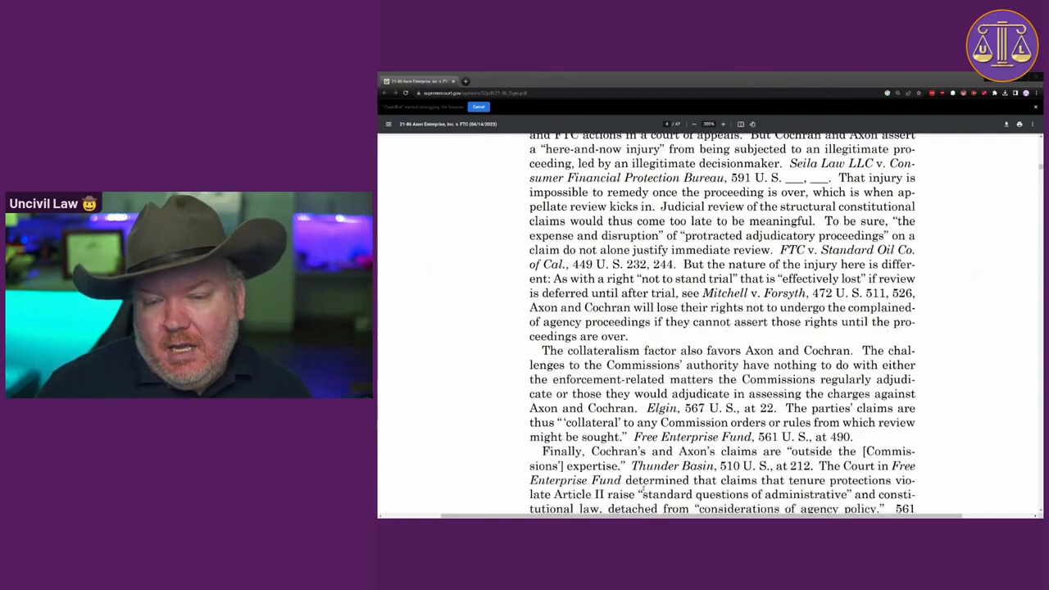
scroll("down", 3)
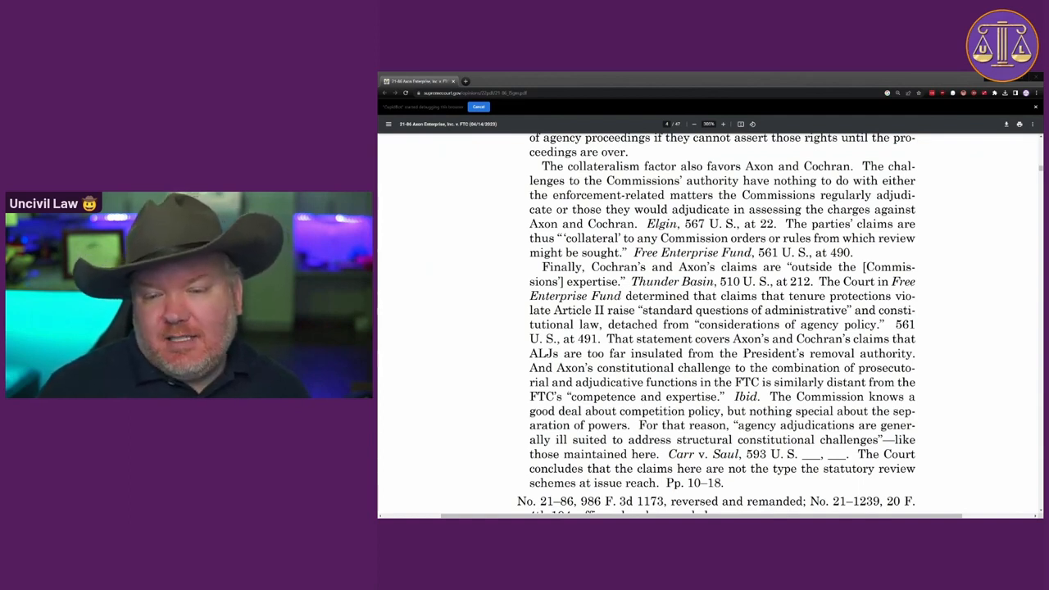
scroll("down", 3)
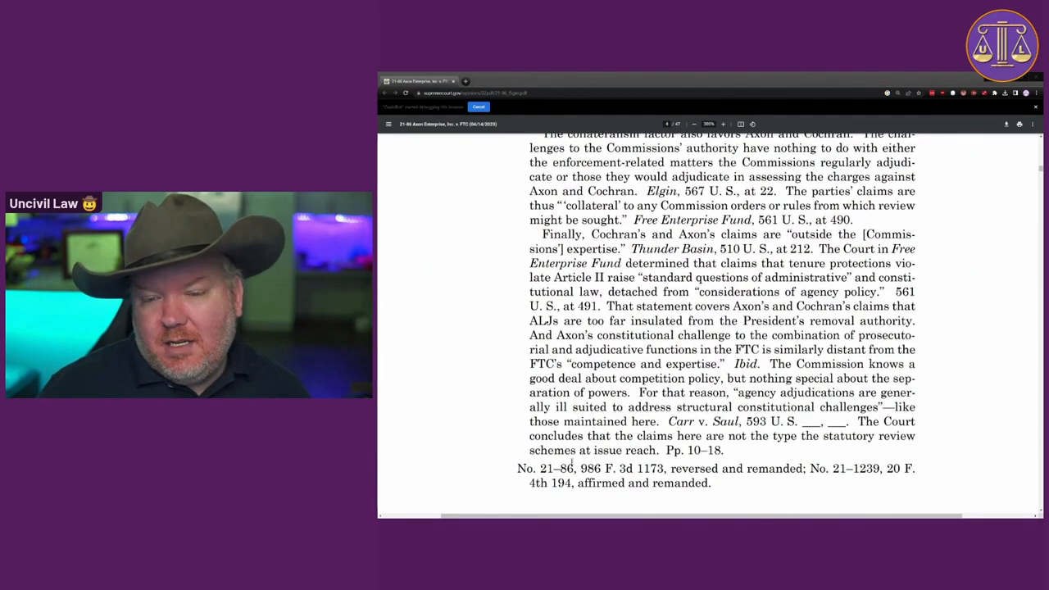
scroll("down", 3)
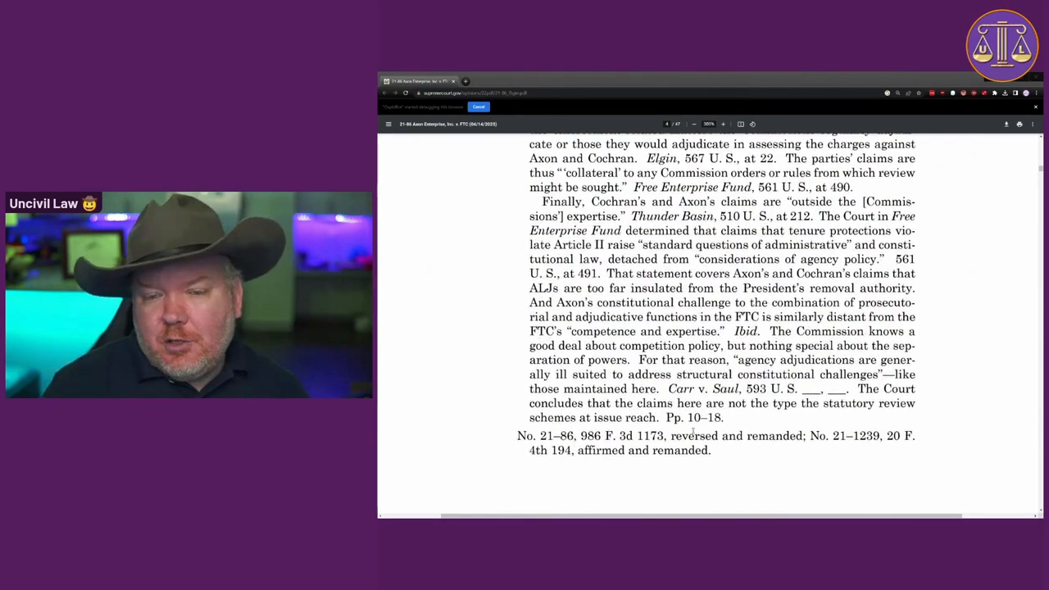